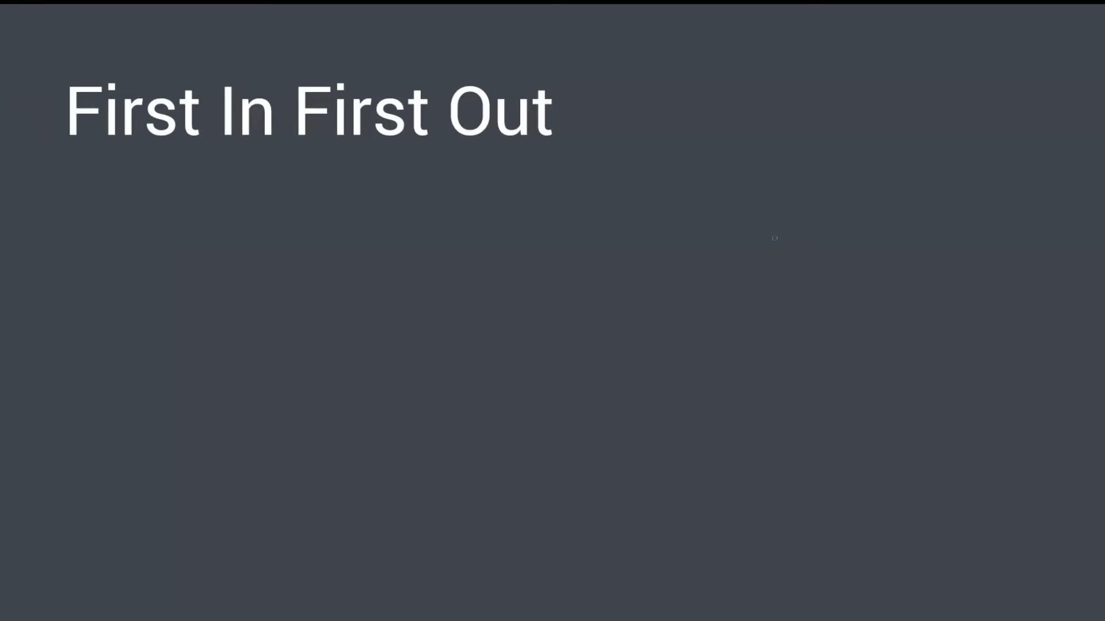
Sketch lettered items D C B A waiting in line with an underline toward the store.
left_click_drag(774, 236, 770, 465)
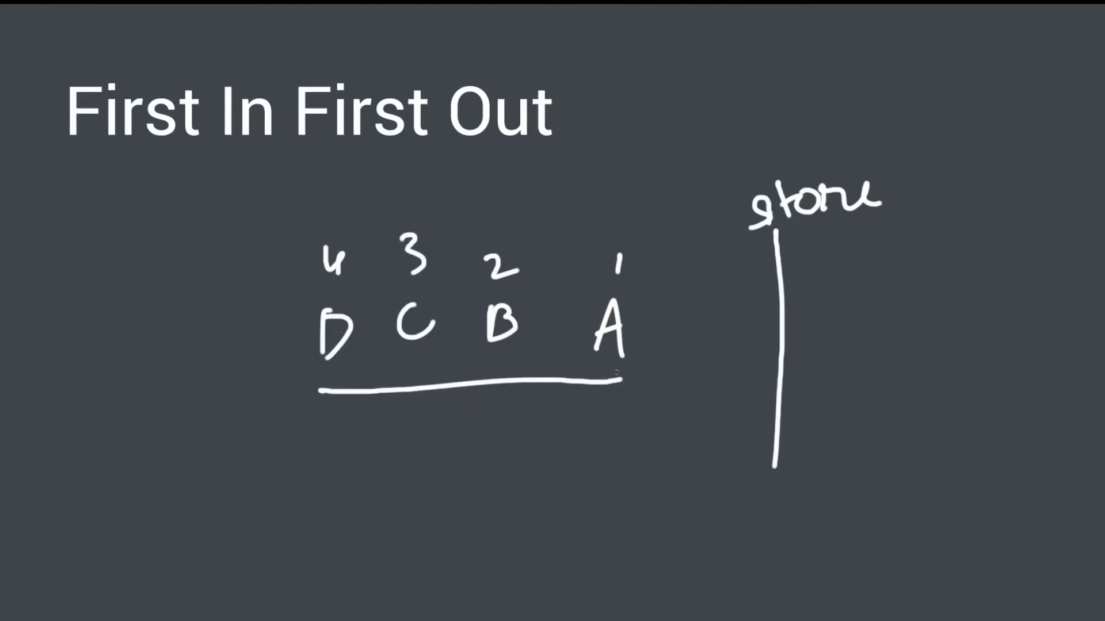
left_click_drag(324, 384, 634, 384)
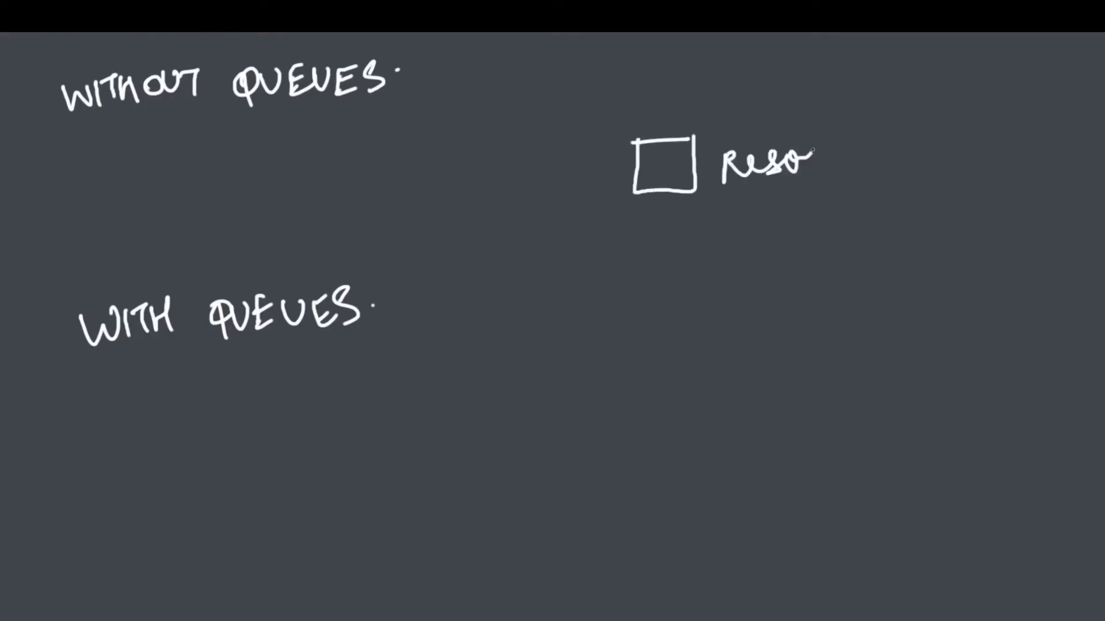
Draw requests A–C hitting the resource, then a queue box holding D C B A.
left_click_drag(401, 134, 595, 152)
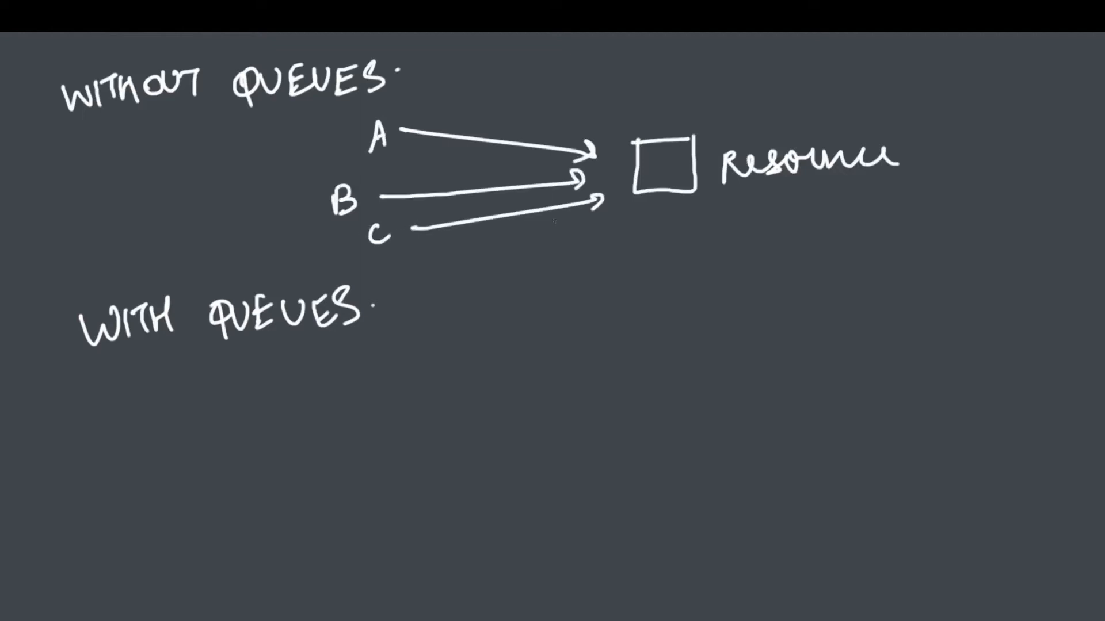
left_click_drag(494, 253, 609, 212)
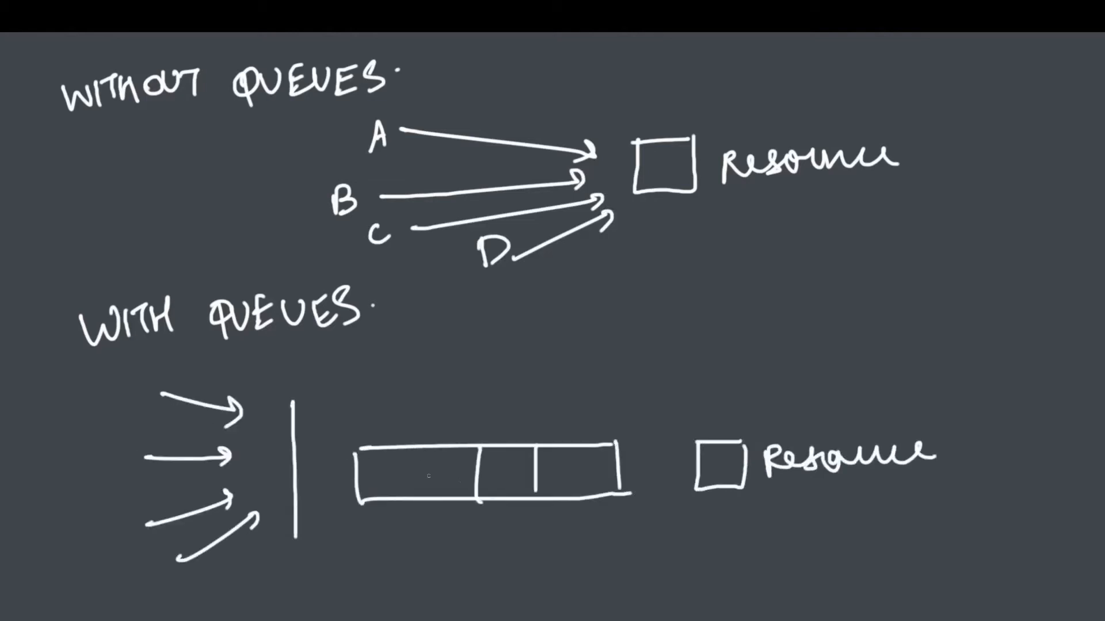
type("D C B A")
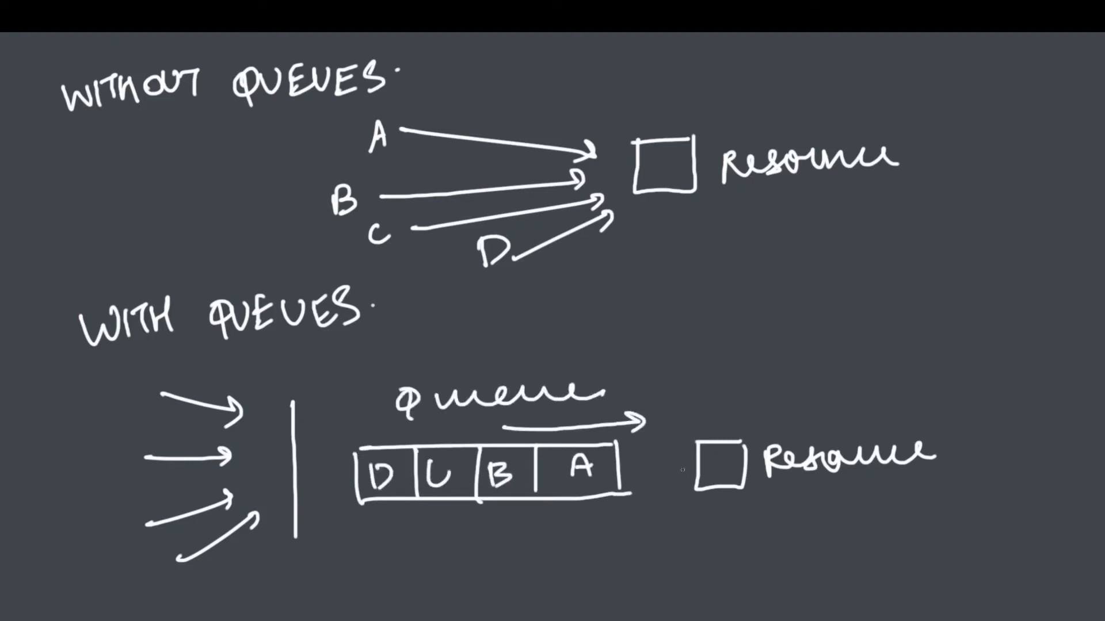
Connect the queue's front to the resource and label it WAITING LIST.
left_click_drag(627, 468, 683, 469)
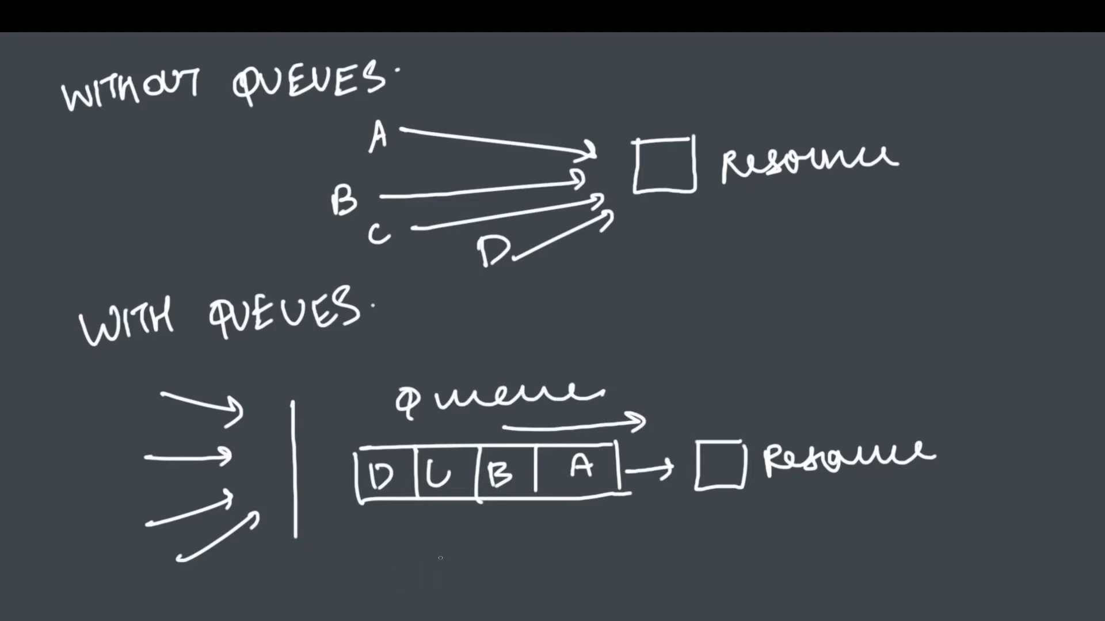
type("WAITING")
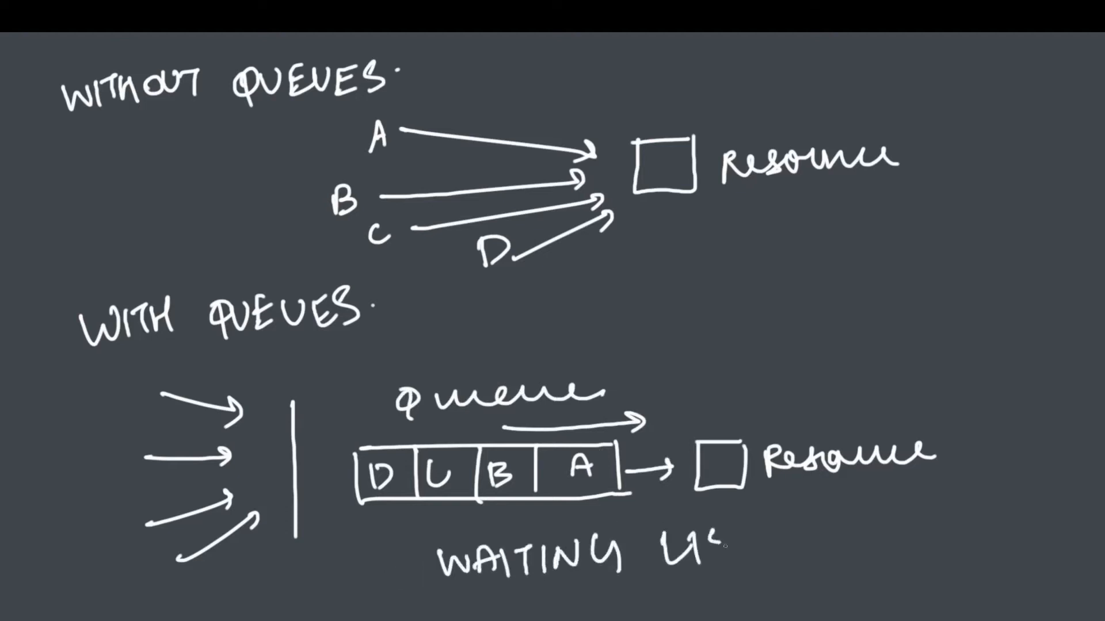
type("LIST")
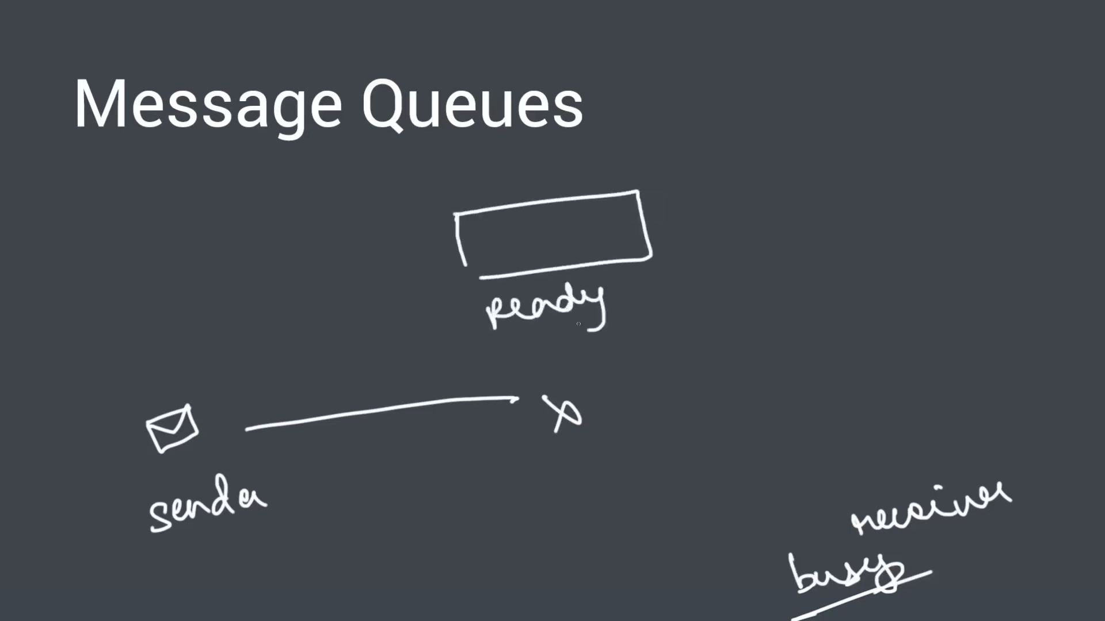
Label the ready queue box and draw the sender's message flowing into it.
type("queue")
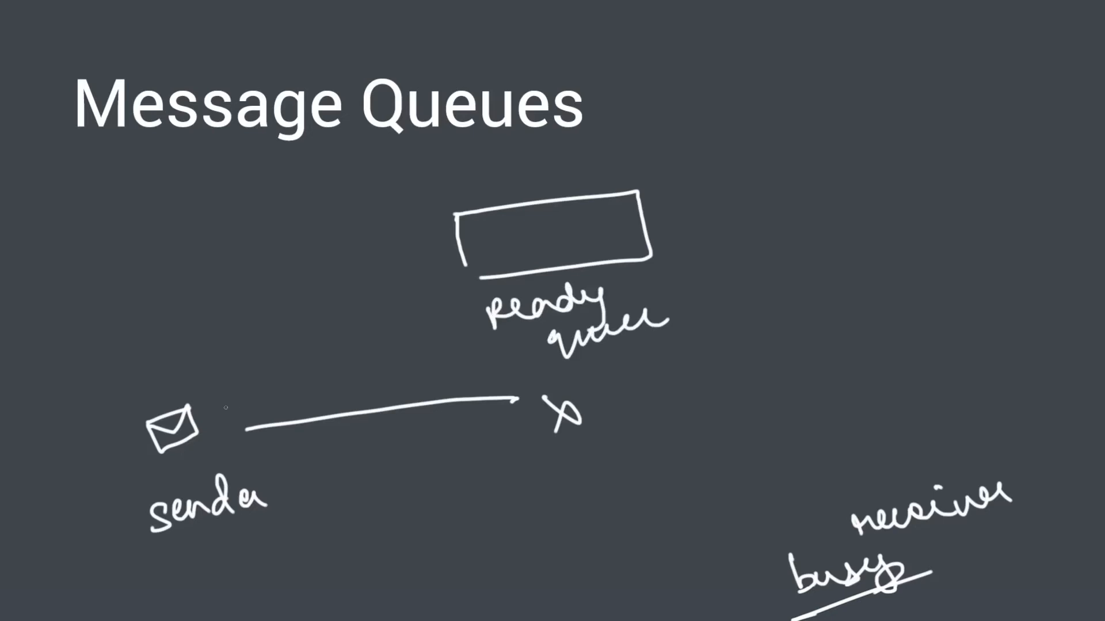
left_click_drag(222, 408, 430, 243)
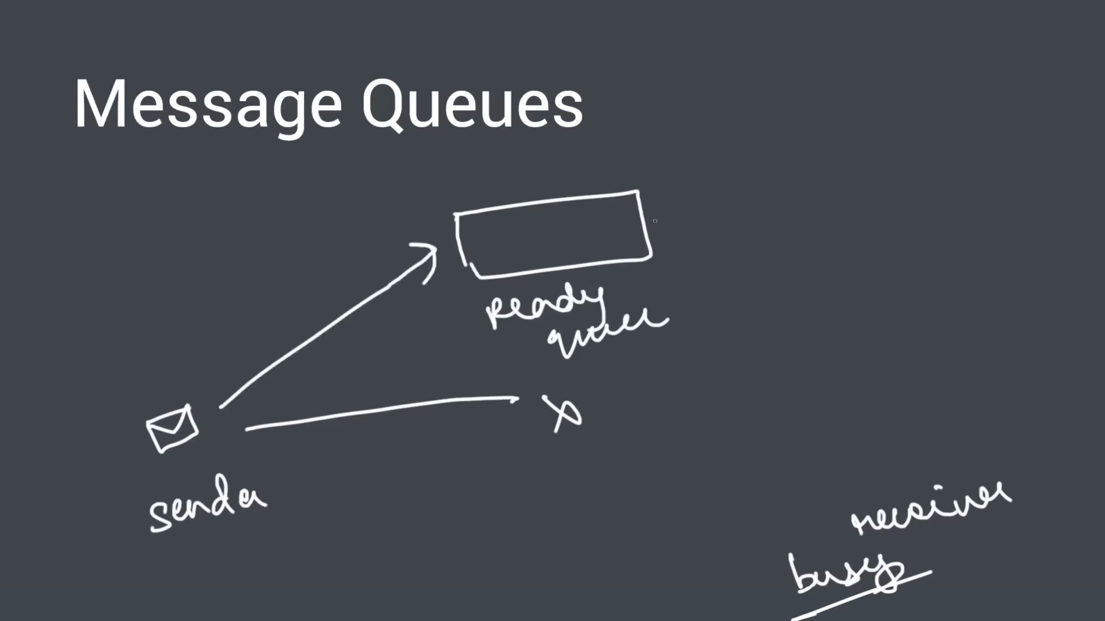
left_click_drag(654, 222, 895, 437)
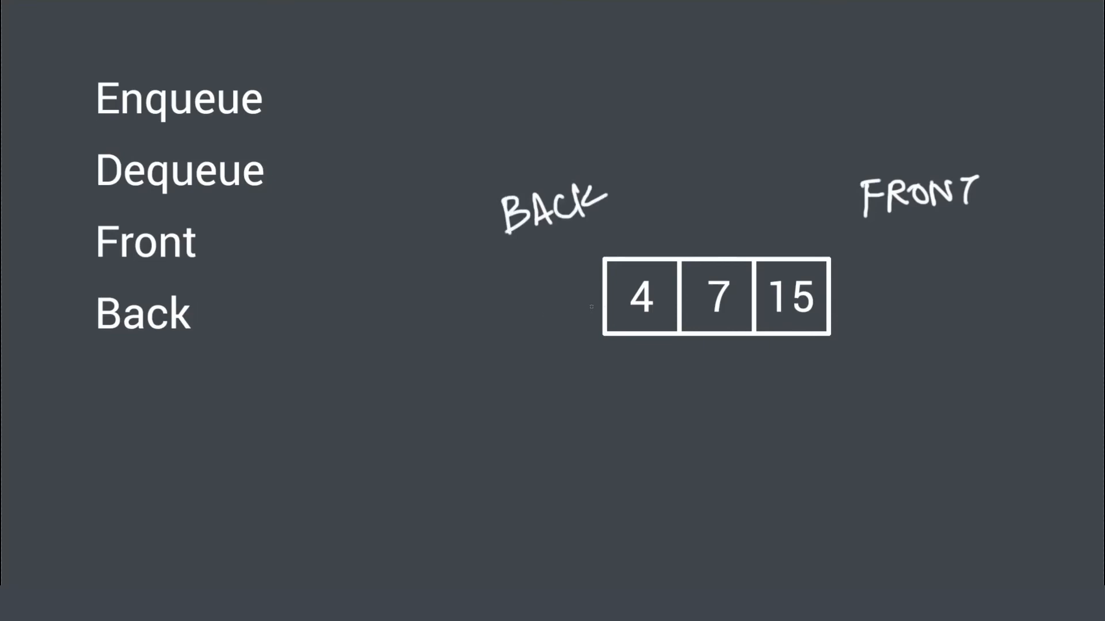
Draw an arrow entering the queue's back and show 15 leaving at the front.
left_click_drag(535, 324, 592, 295)
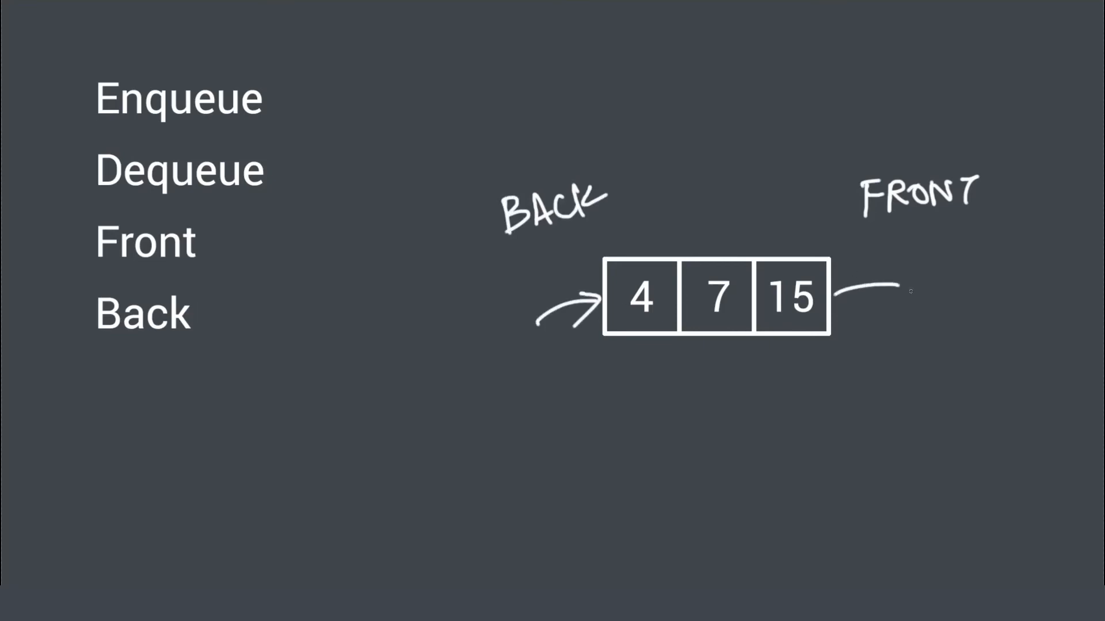
left_click_drag(839, 293, 916, 293)
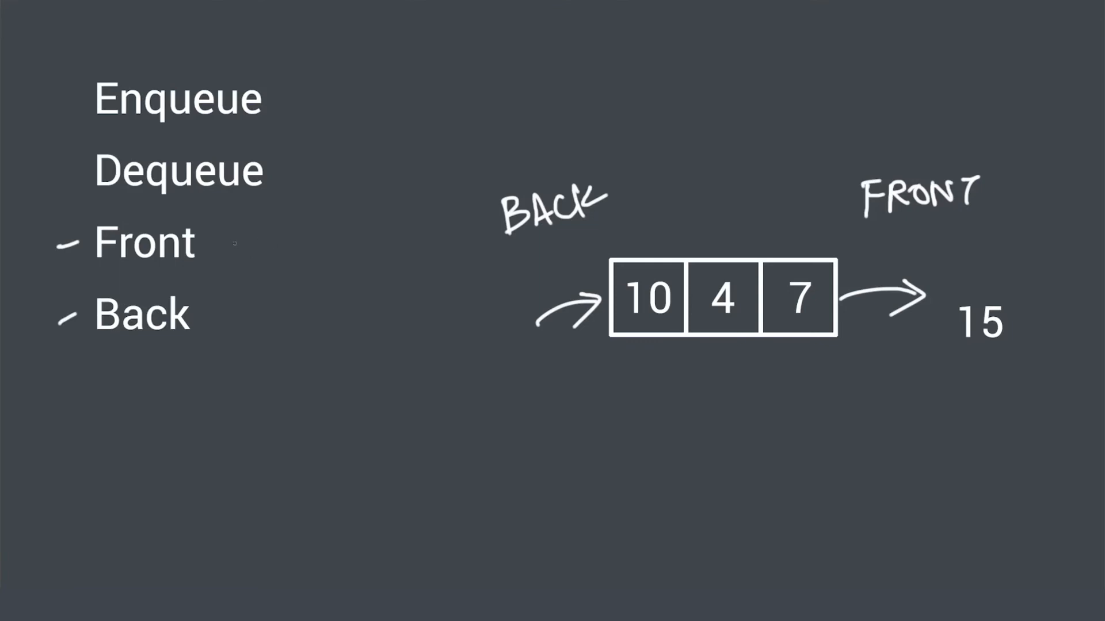
Note that Front gives 7 and Back gives 10.
left_click_drag(219, 246, 275, 243)
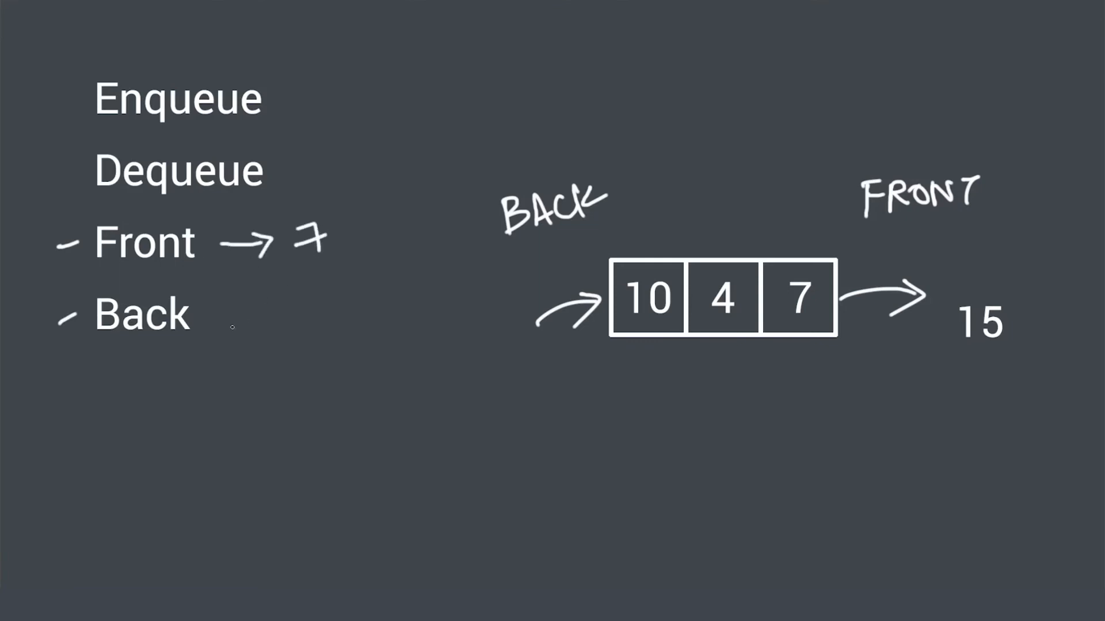
left_click_drag(219, 313, 288, 313)
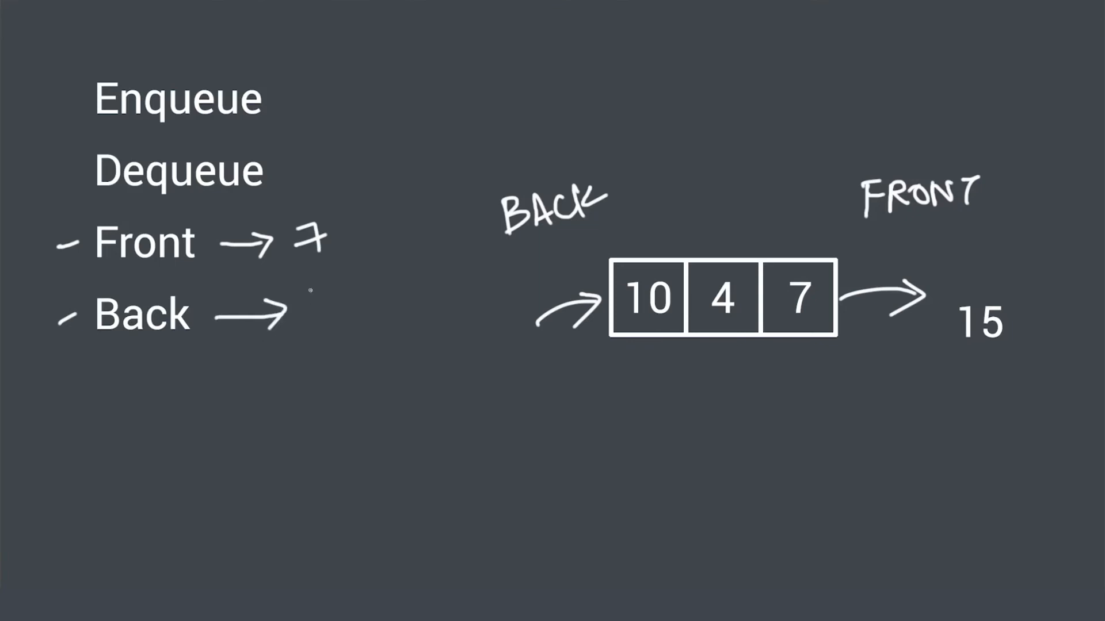
type("10")
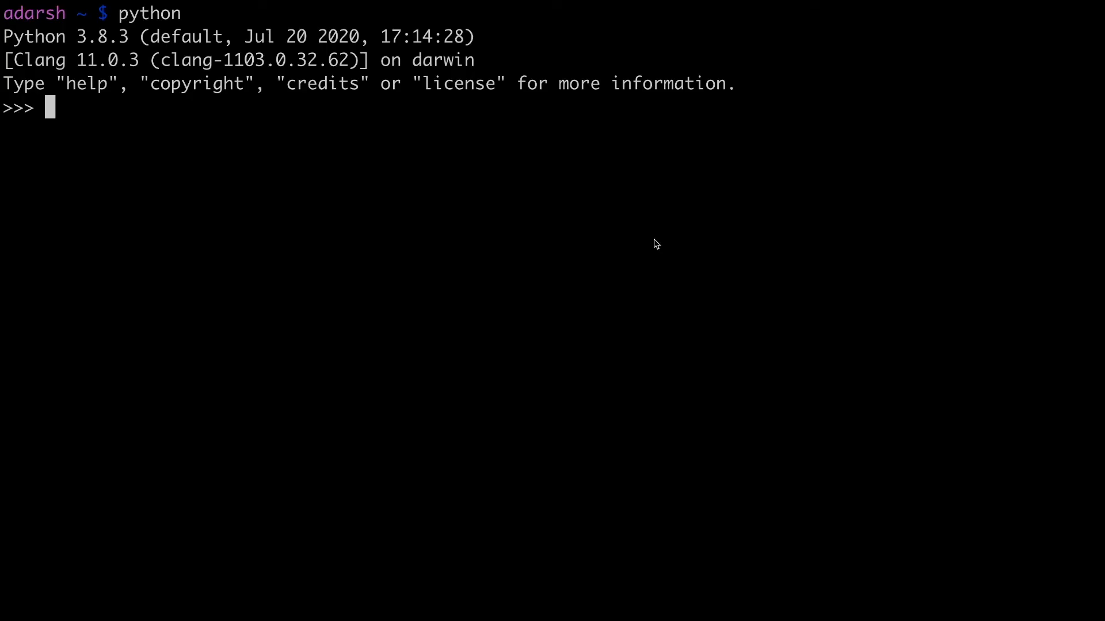
Create q = [], append 7, 4 and 10, and display [7, 4, 10].
key("enter")
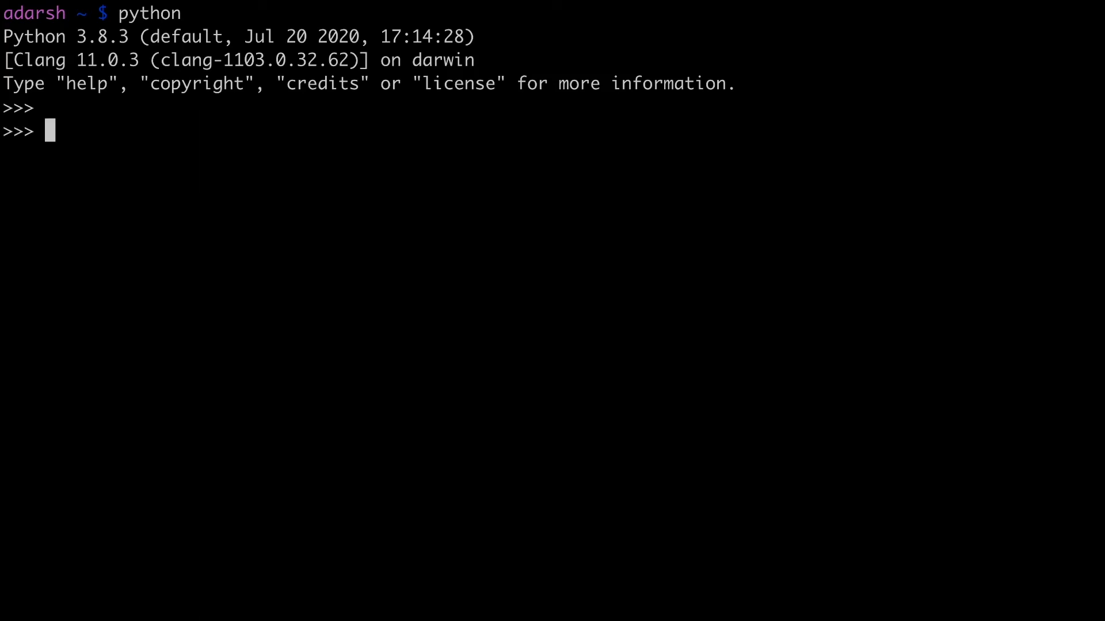
type("q = []")
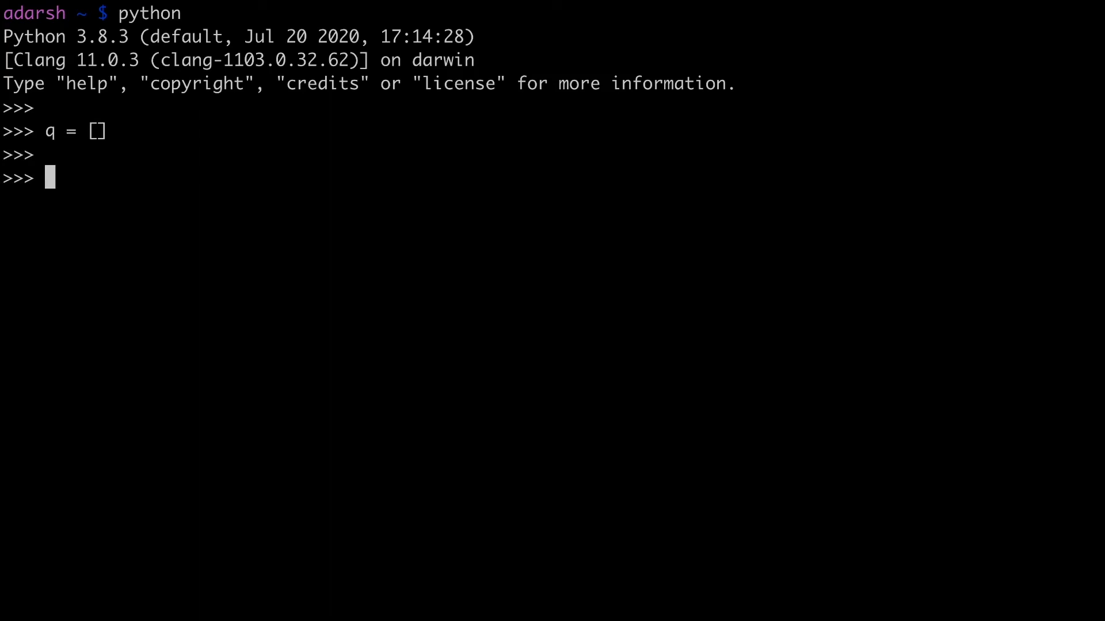
type("q.append(1")
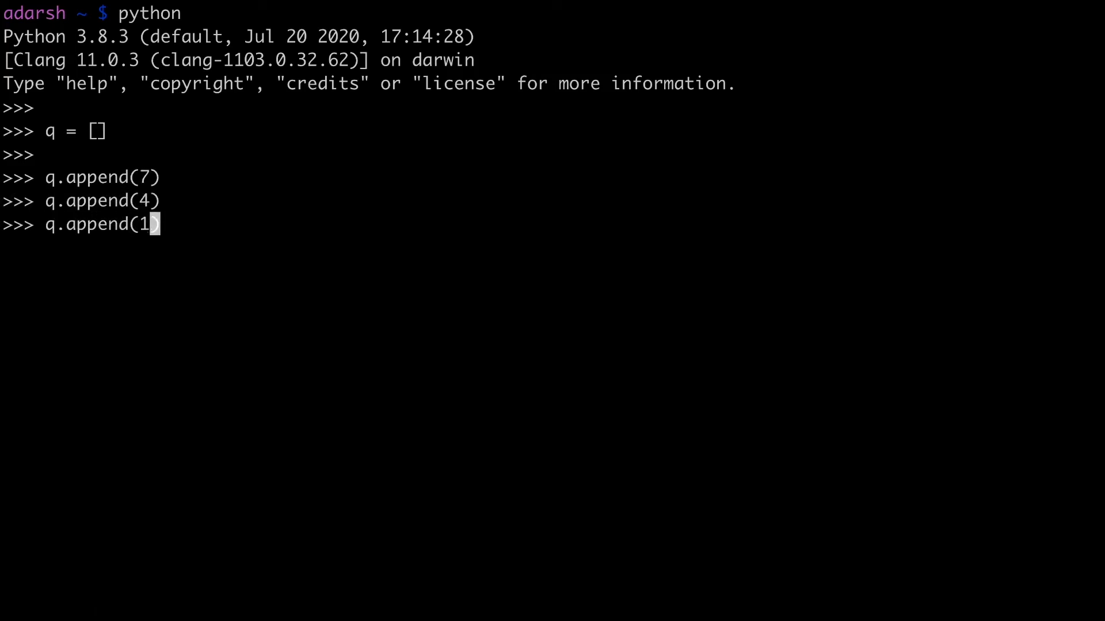
type("0)")
type("q")
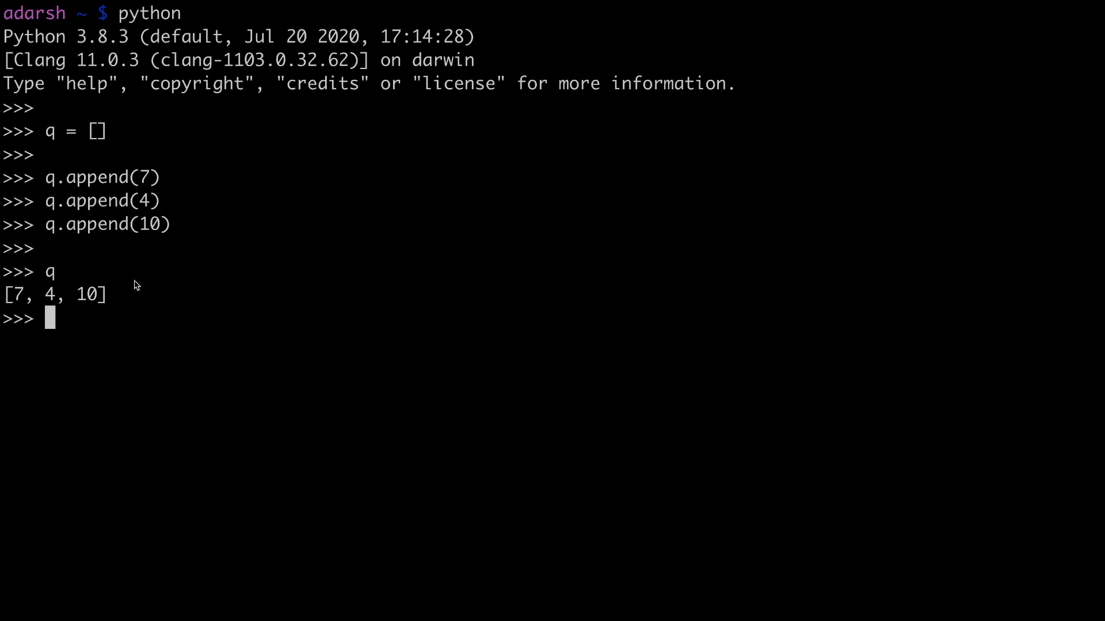
double_click(17, 294)
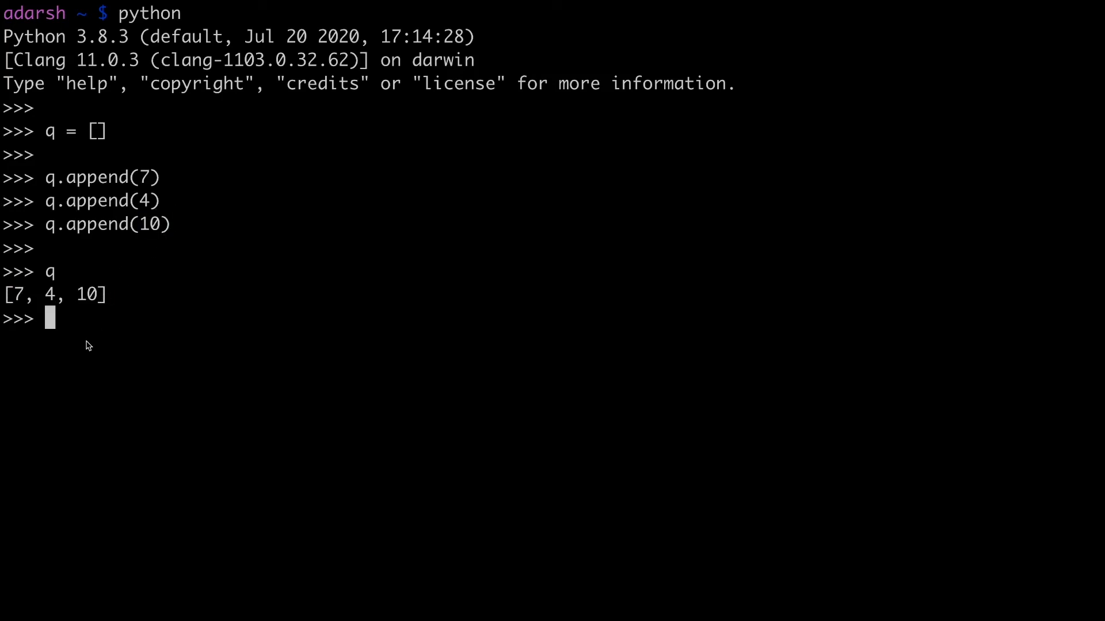
Run q.pop(0) returning 7, then check q[0] is 4 and q[-1] is 10.
key("enter")
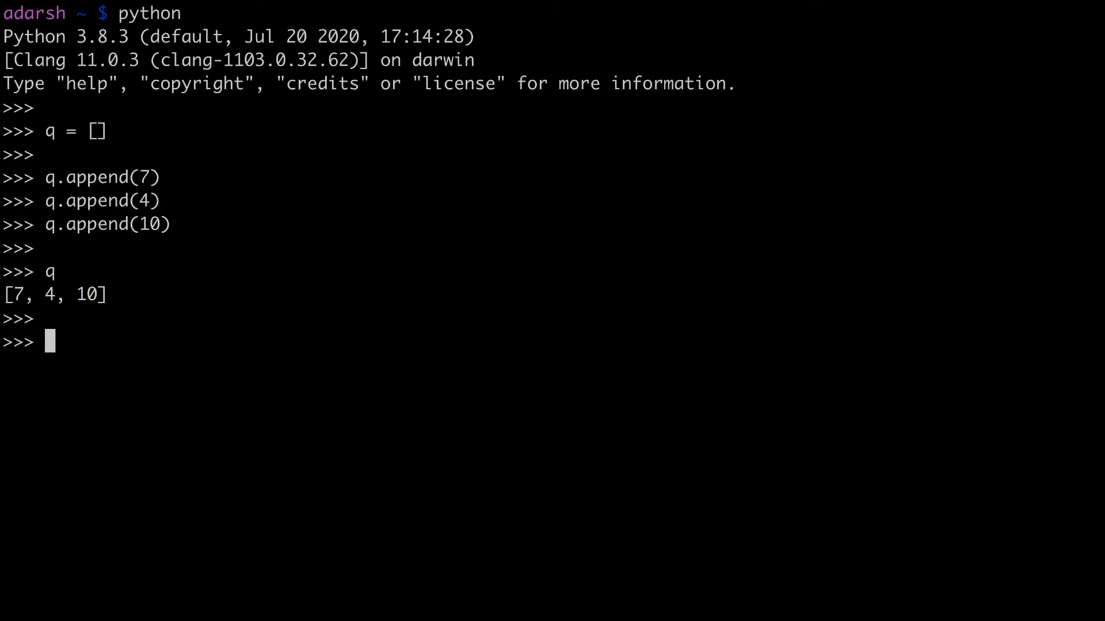
type("q.pop(")
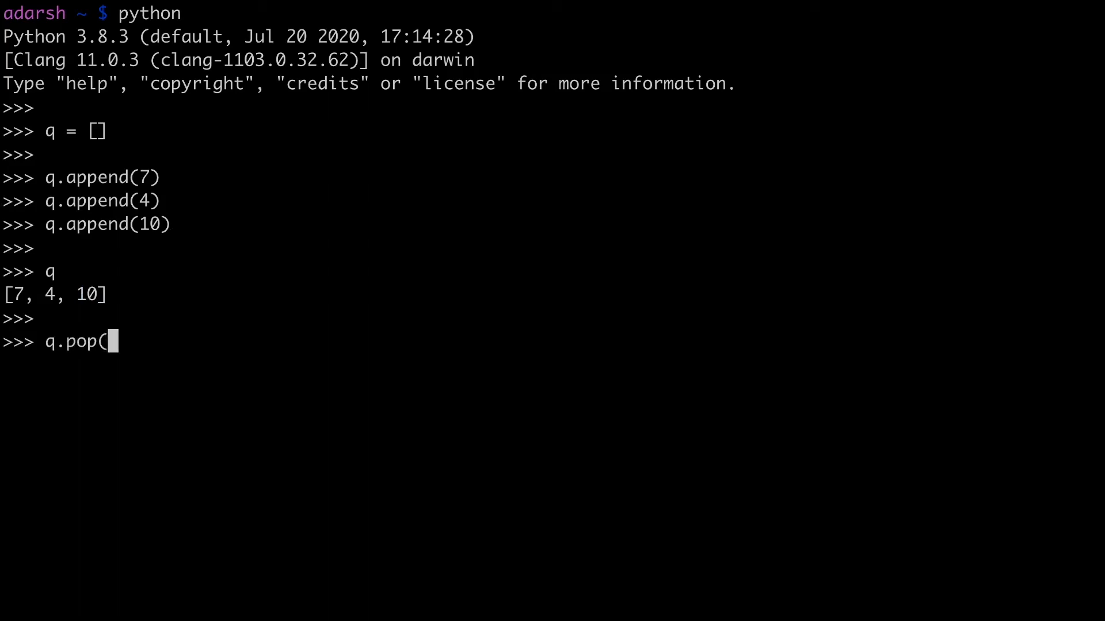
type("0")
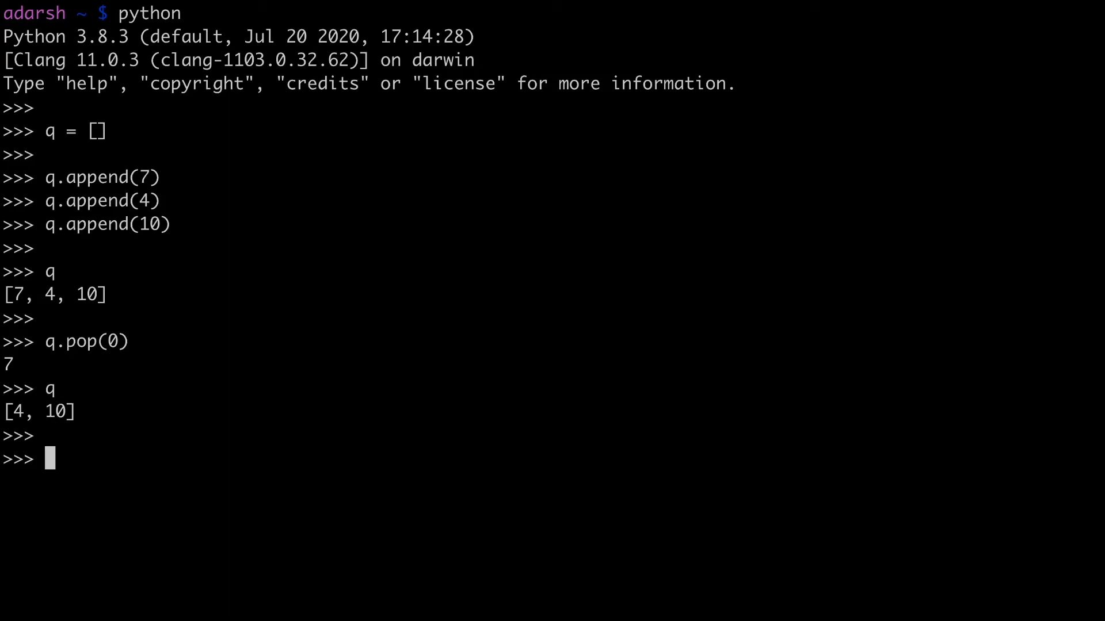
type("q[]")
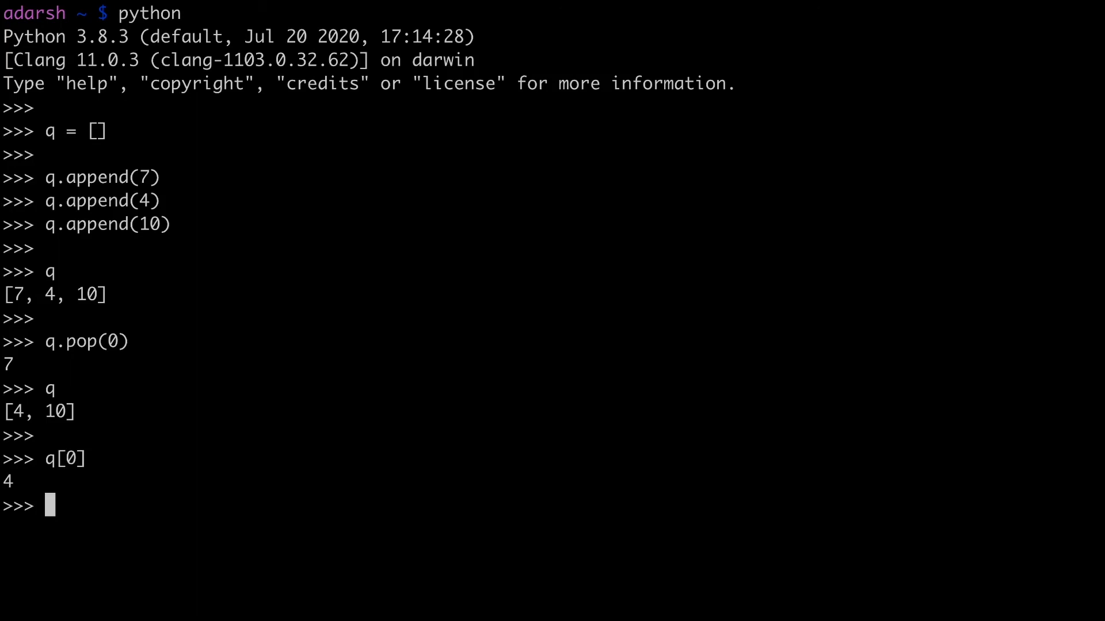
type("q[-")
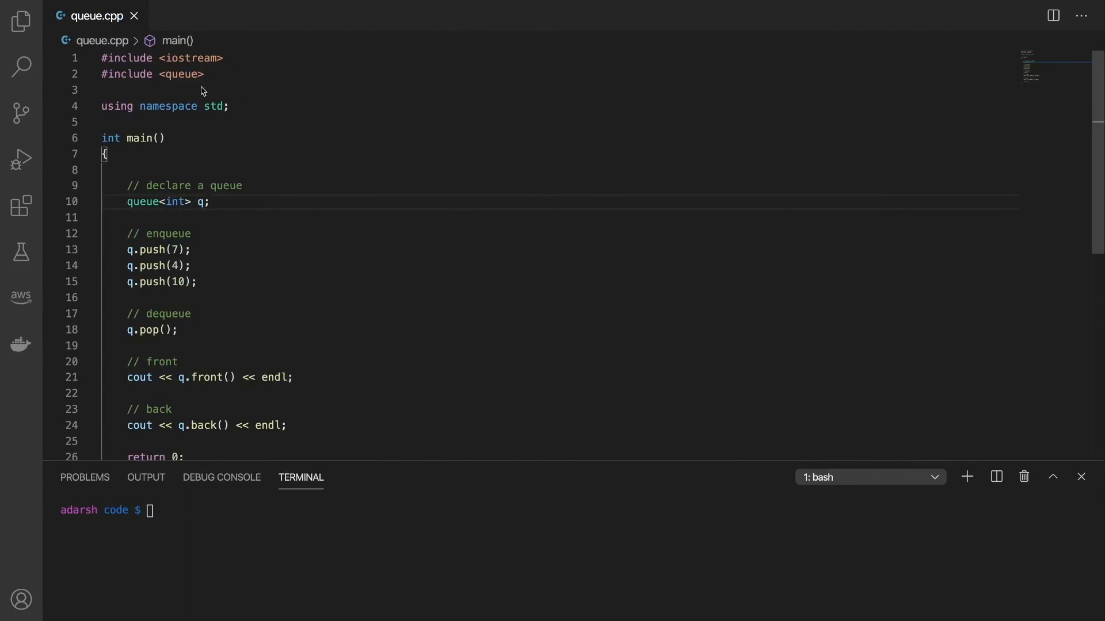
double_click(183, 73)
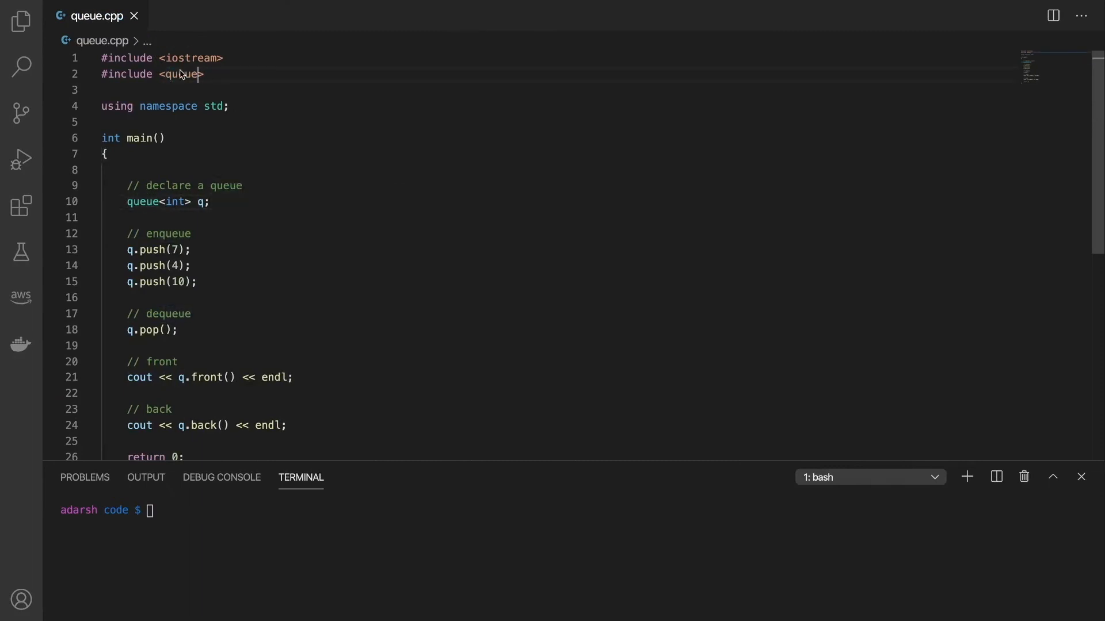
double_click(181, 73)
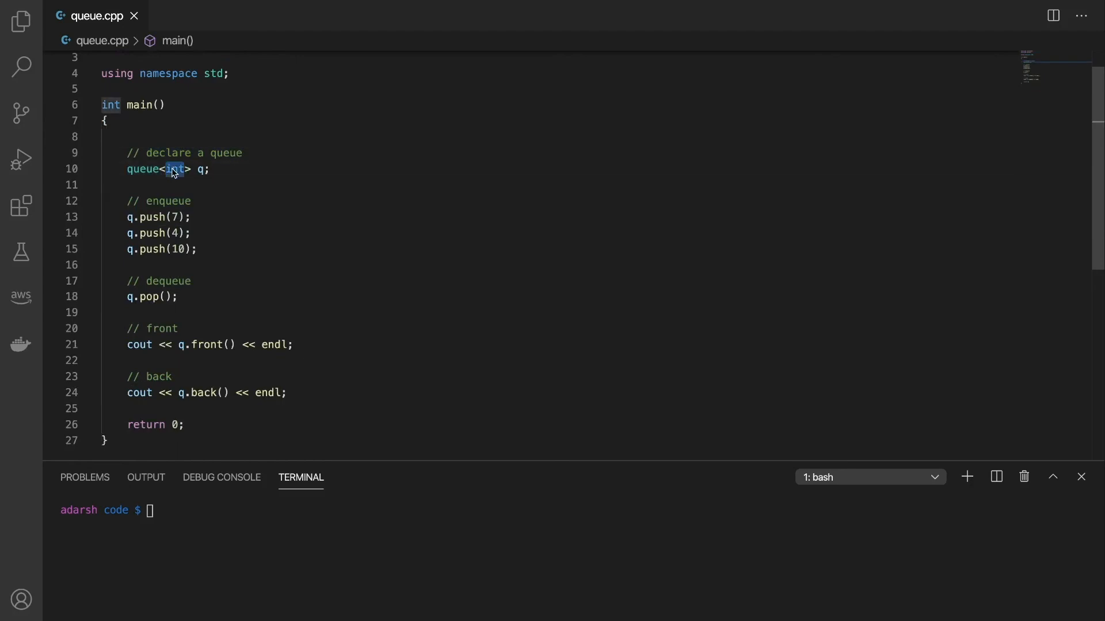
mouse_move(178, 182)
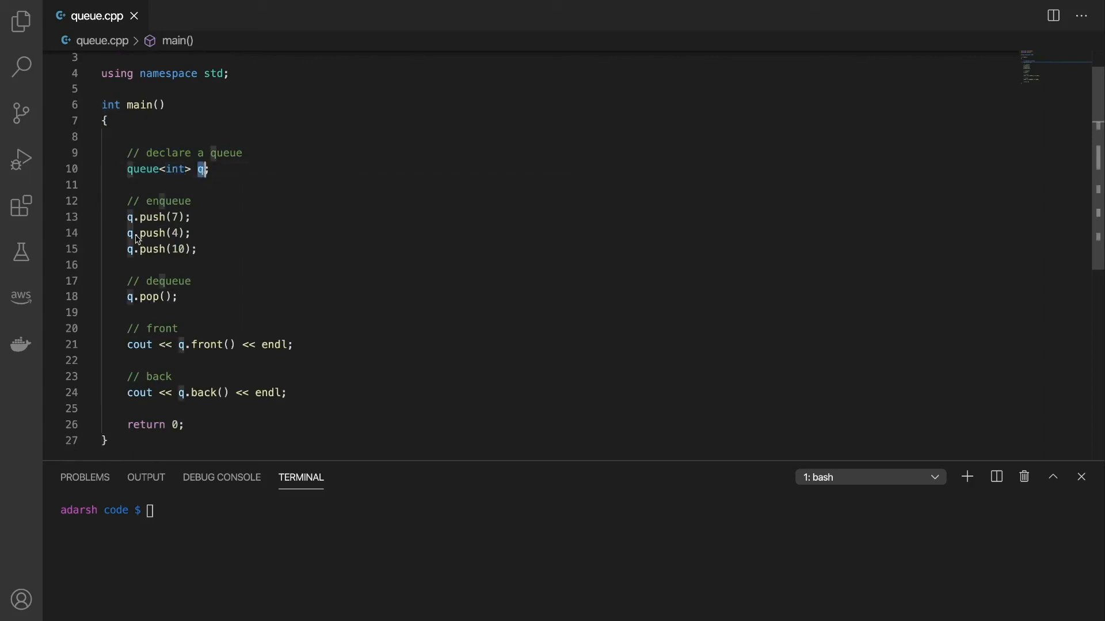
double_click(160, 200)
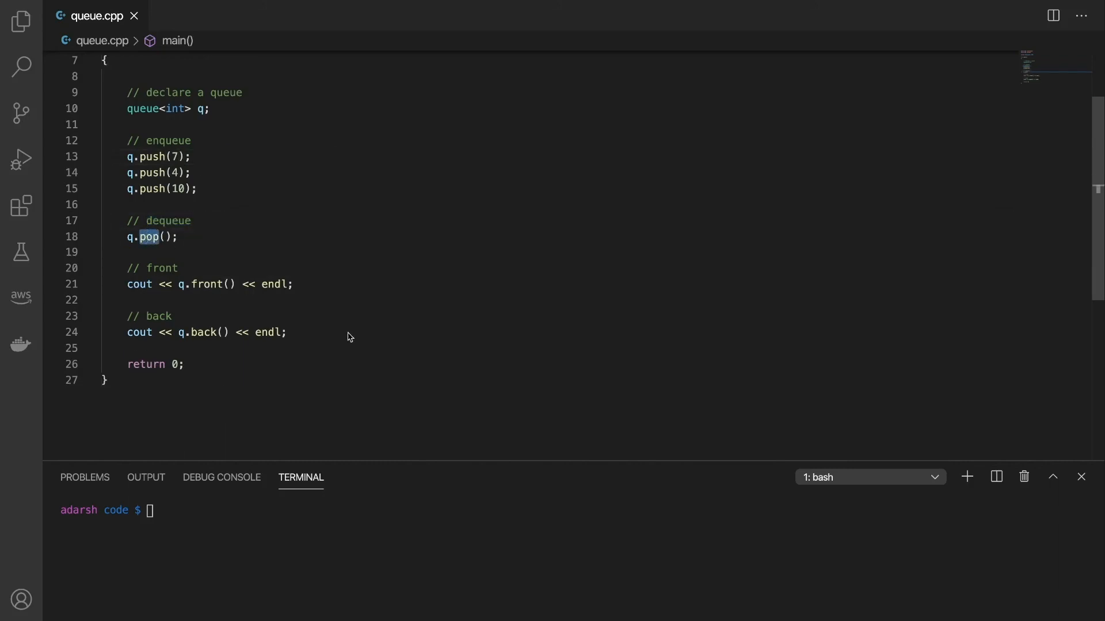
double_click(158, 315)
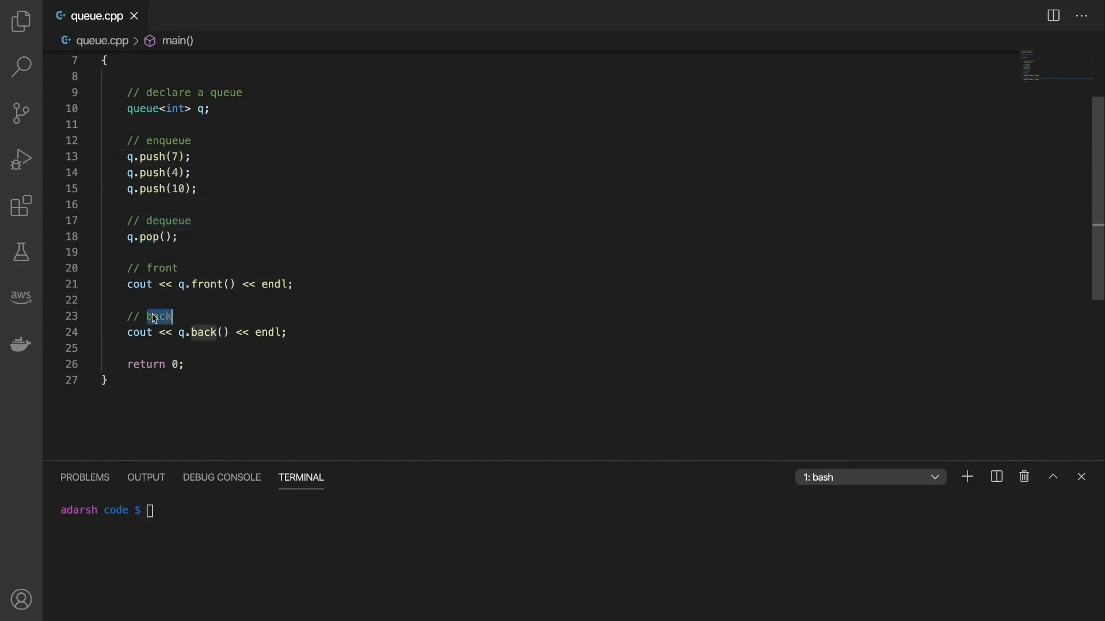
double_click(205, 331)
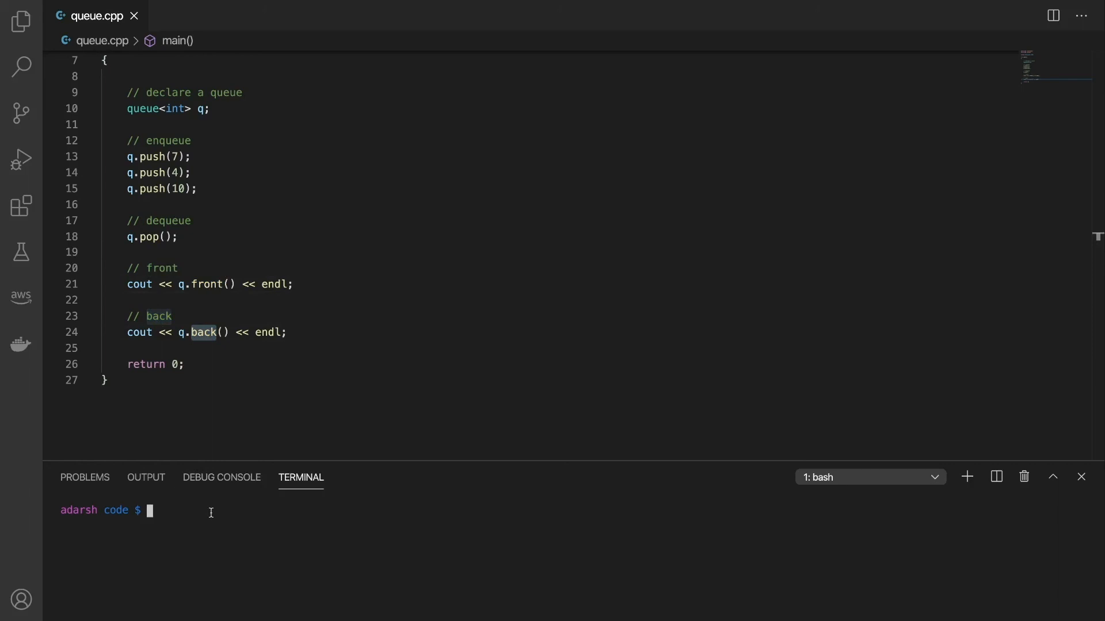
Run ./a.out printing 4 then 10, highlighting the back() call that prints 10.
type("./a.out")
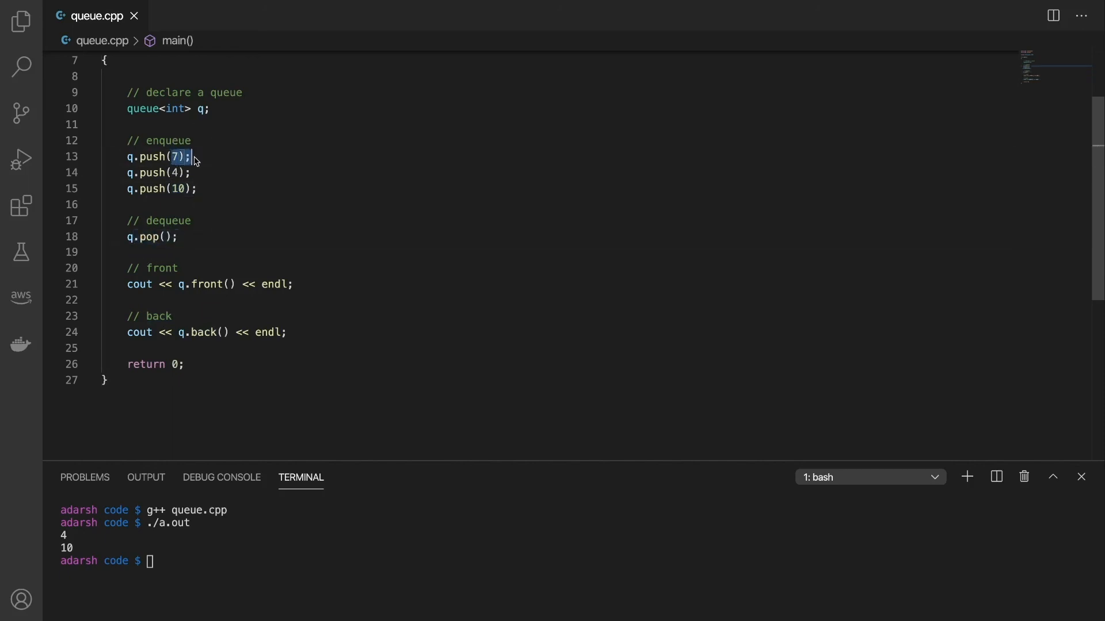
mouse_move(162, 253)
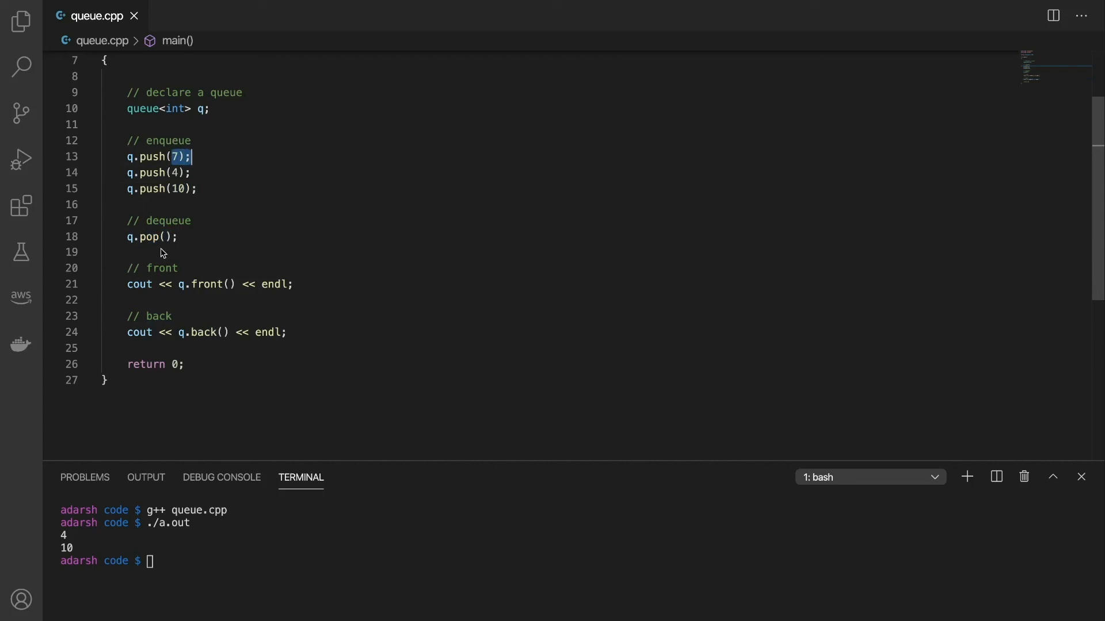
mouse_move(180, 172)
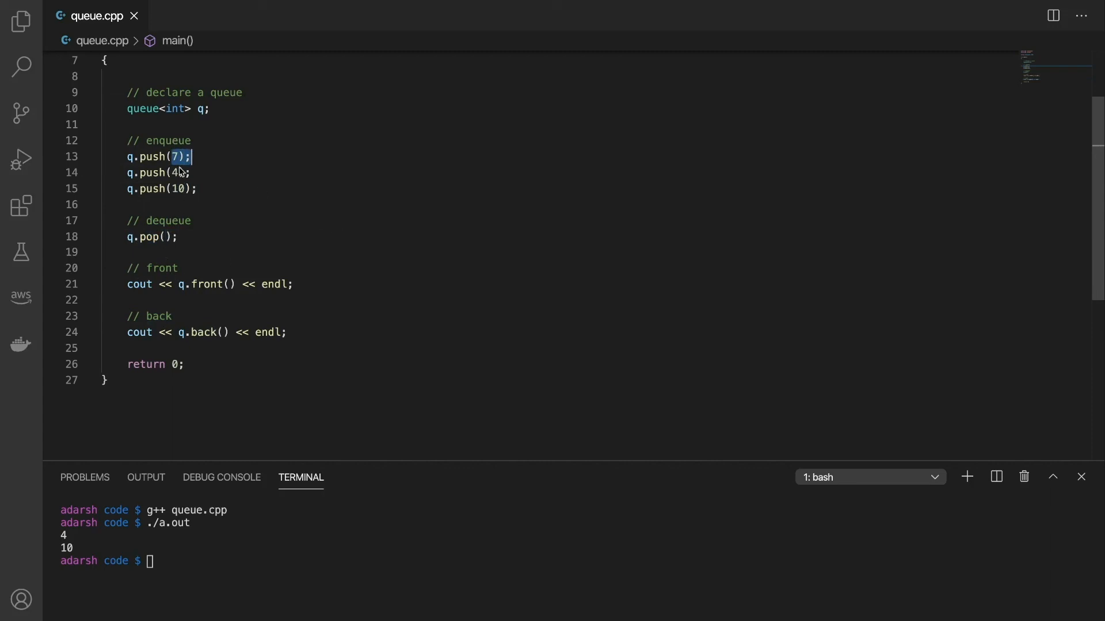
left_click(177, 172)
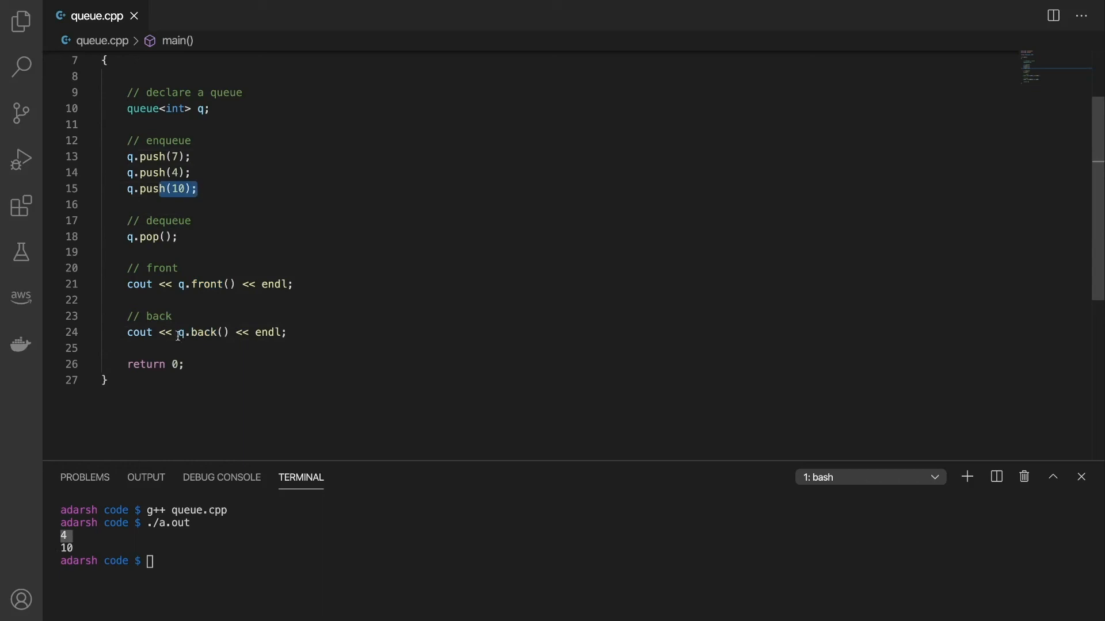
double_click(196, 331)
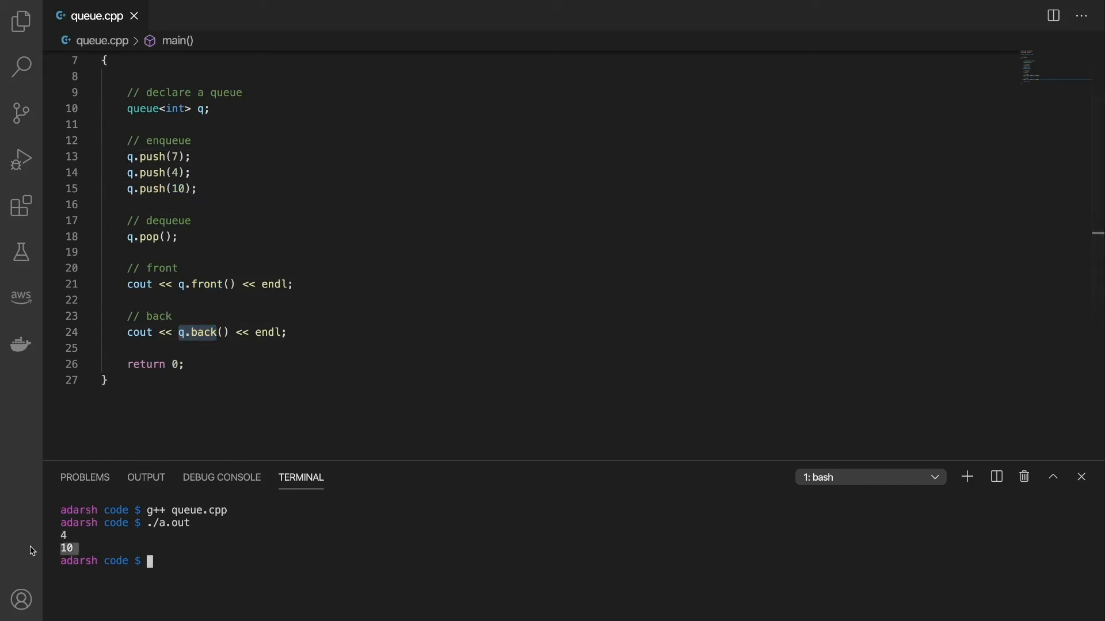